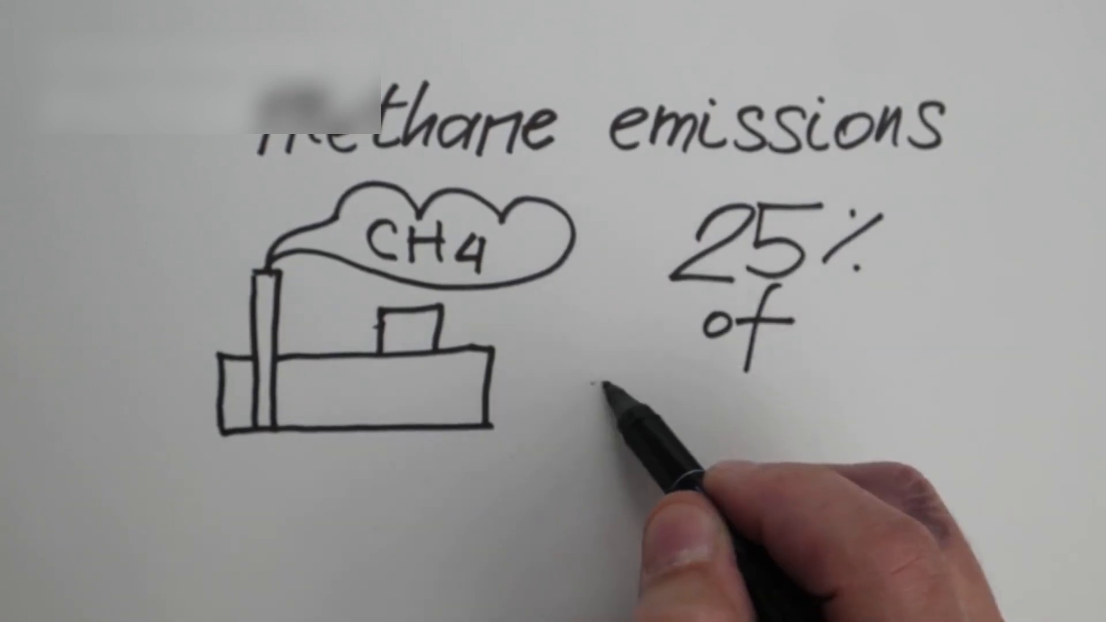
type("Ge")
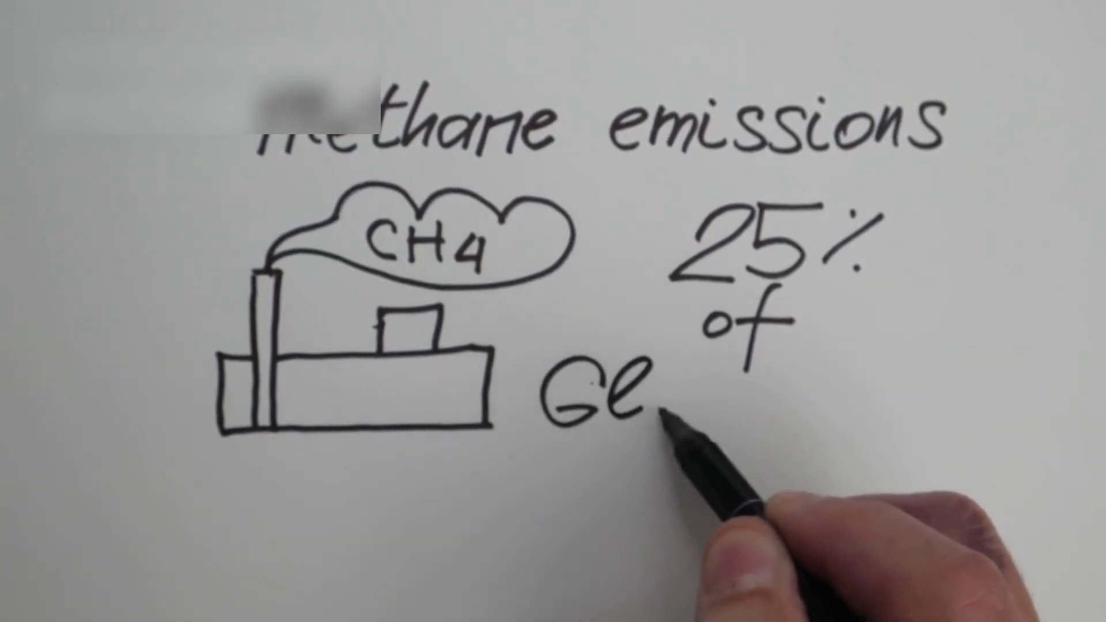